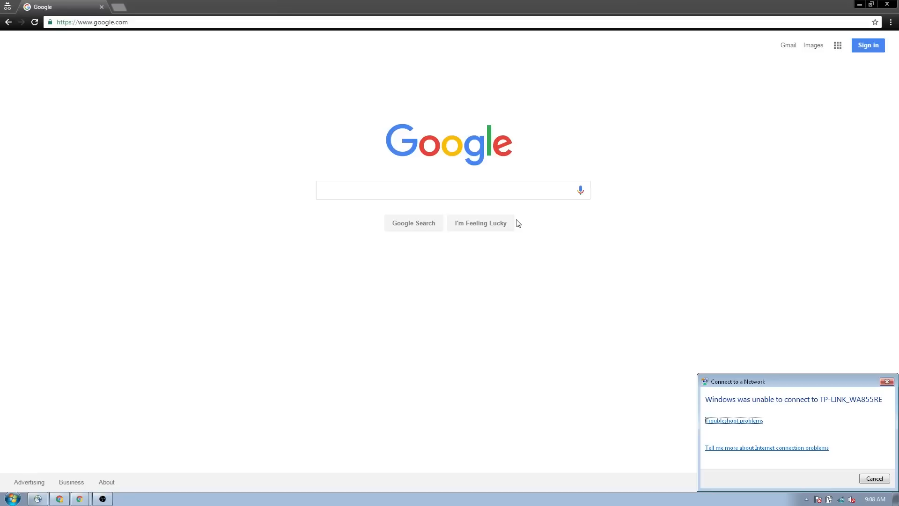
mouse_move(566, 294)
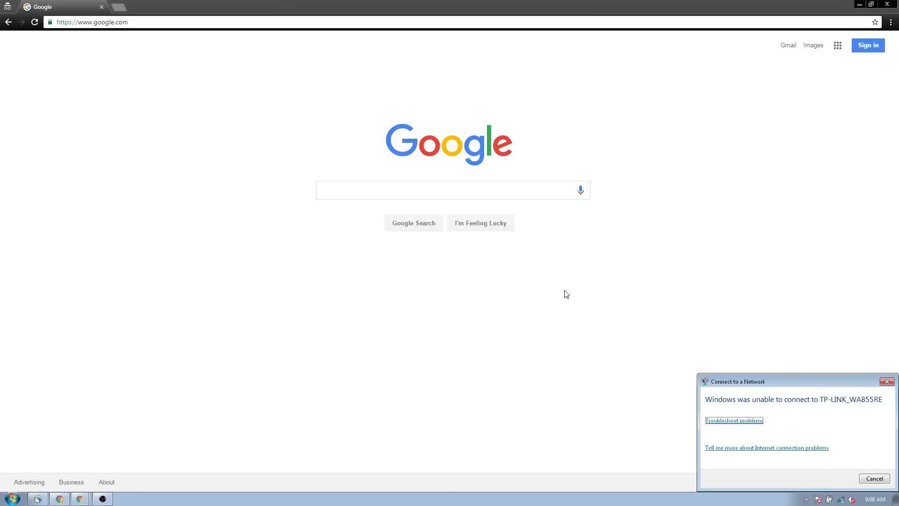
- Dismiss the error and connect Windows 7 to the TP-LINK_WA855RE wireless network
click(874, 478)
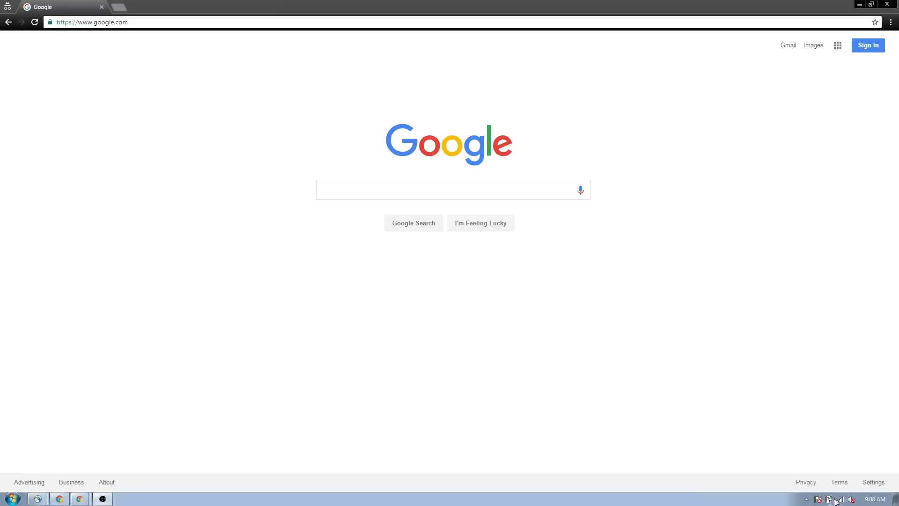
click(843, 499)
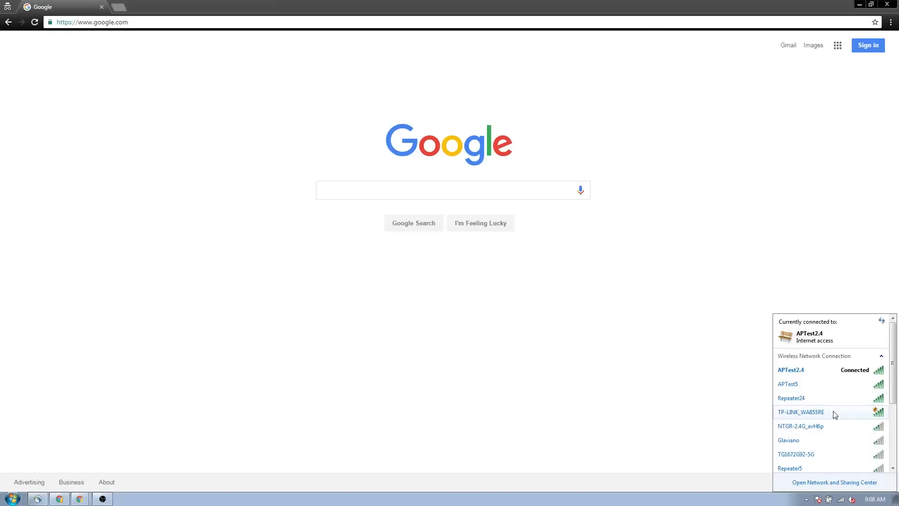
click(801, 412)
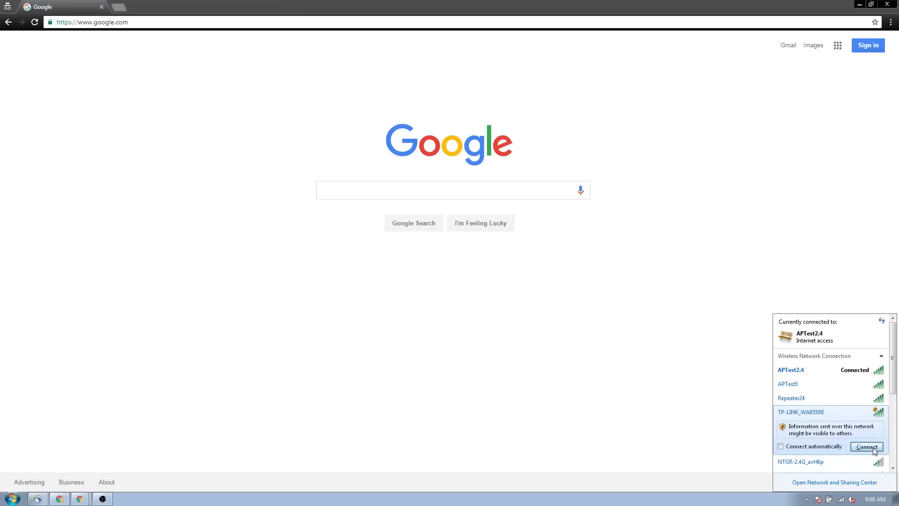
click(866, 447)
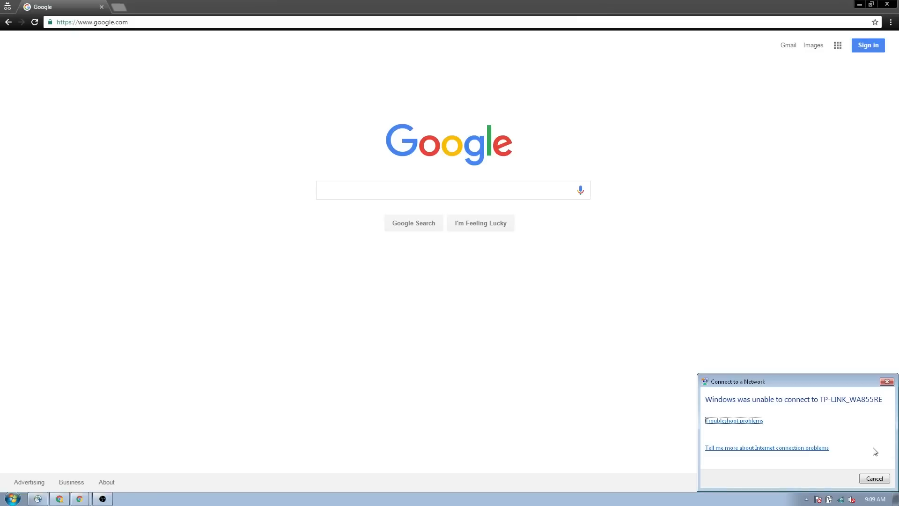
mouse_move(874, 472)
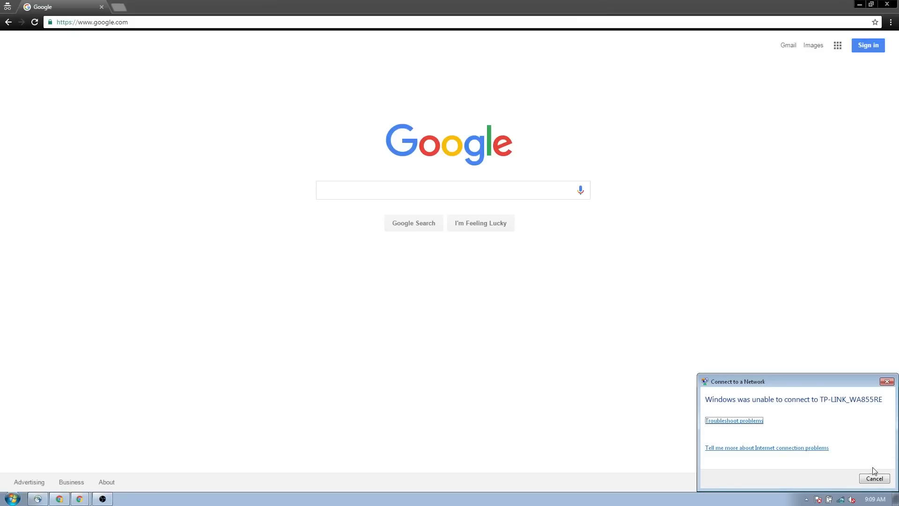
- Dismiss the unable-to-connect message and retry joining TP-LINK_WA855RE
click(874, 478)
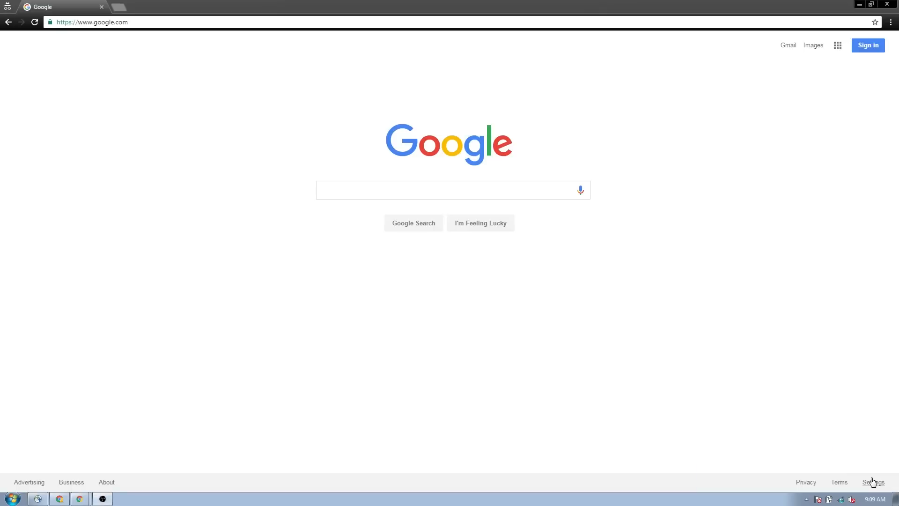
mouse_move(538, 336)
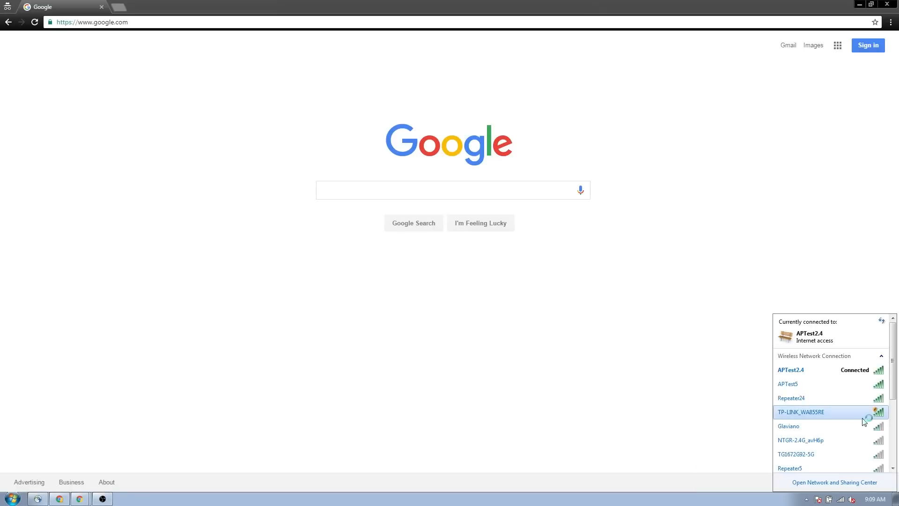
click(801, 413)
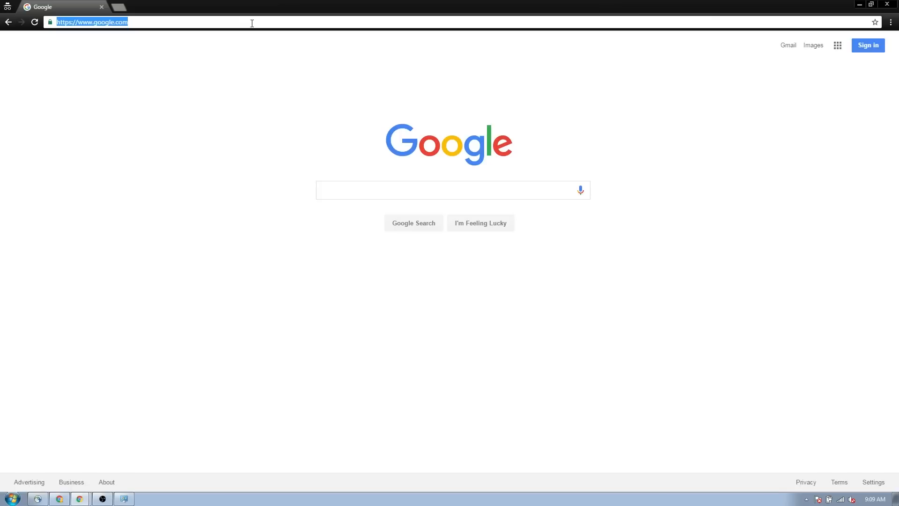
- Load tplinkrepeater.net and sign in to the extender as admin
text(tplinkrepeater.n)
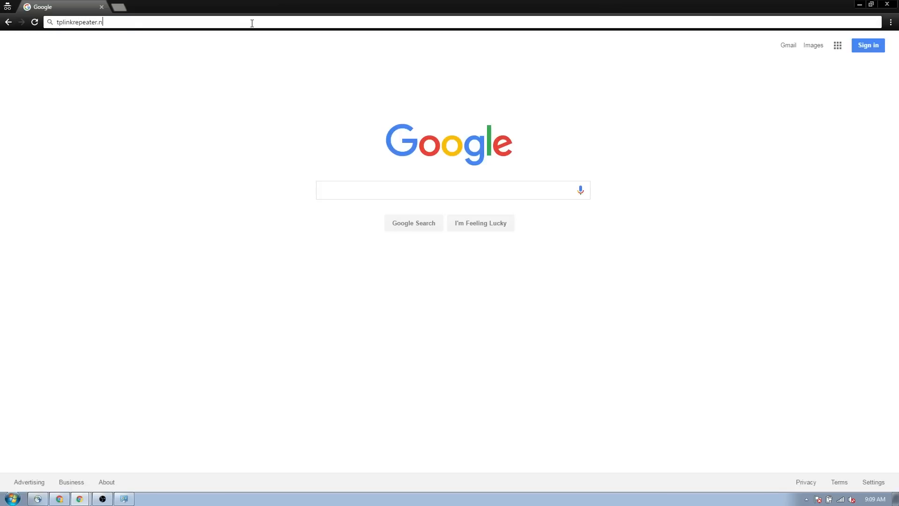
key(Enter)
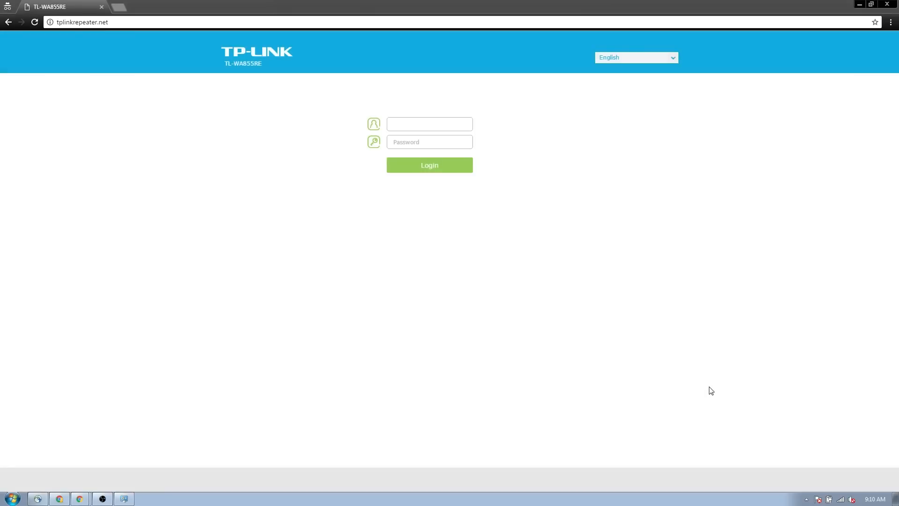
click(429, 124)
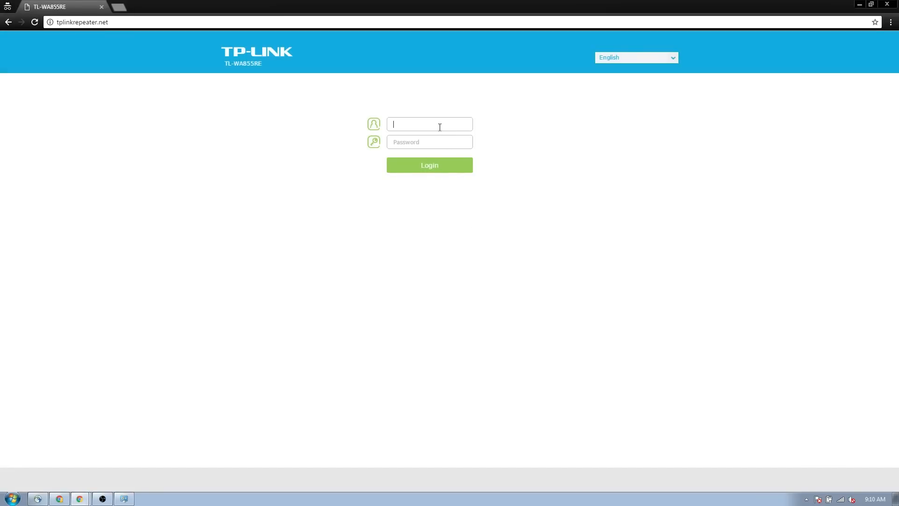
text(admin)
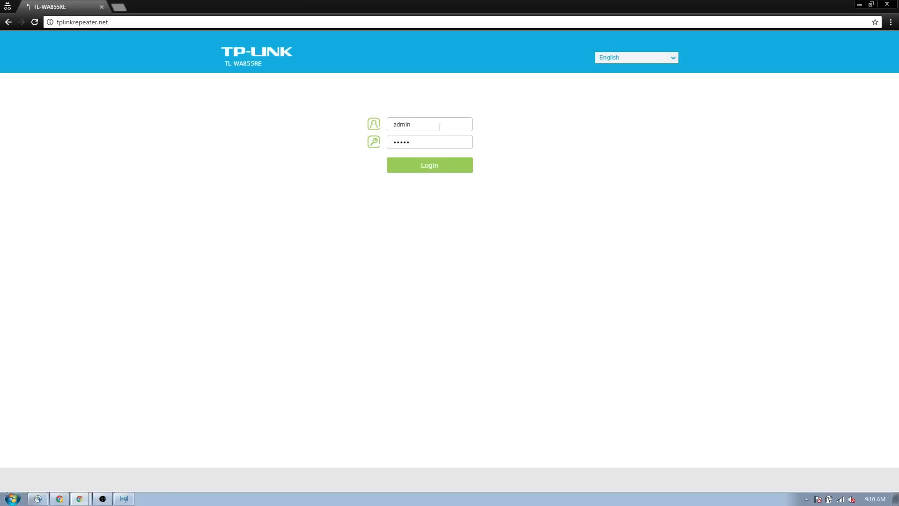
click(429, 165)
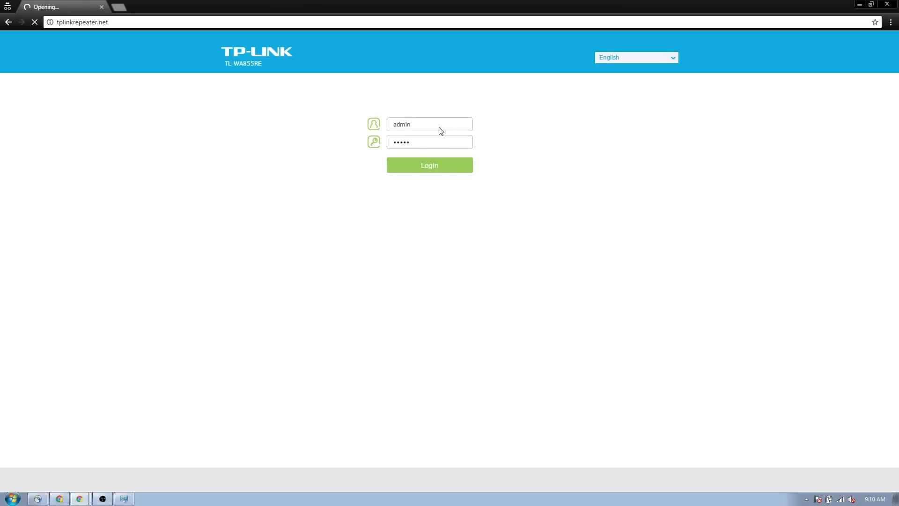
- Create the new login with username Tester and a matching confirmed password, then confirm it
click(429, 165)
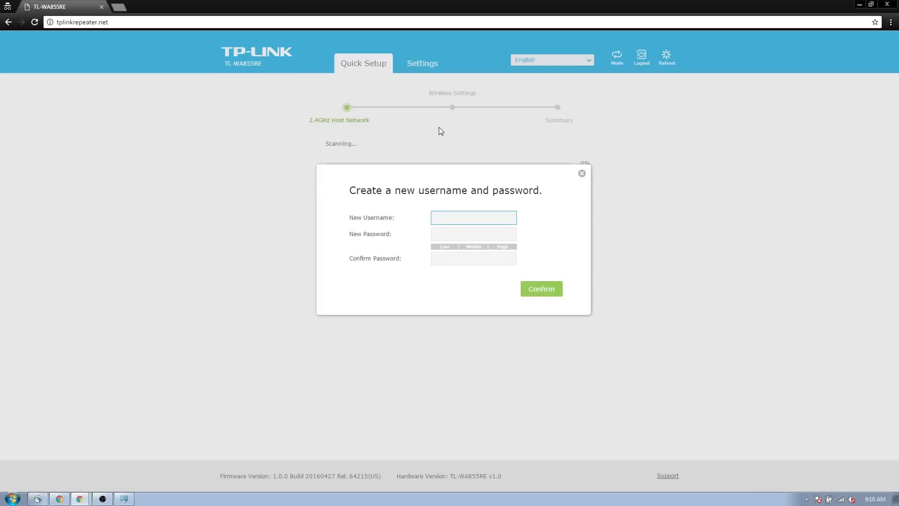
click(473, 218)
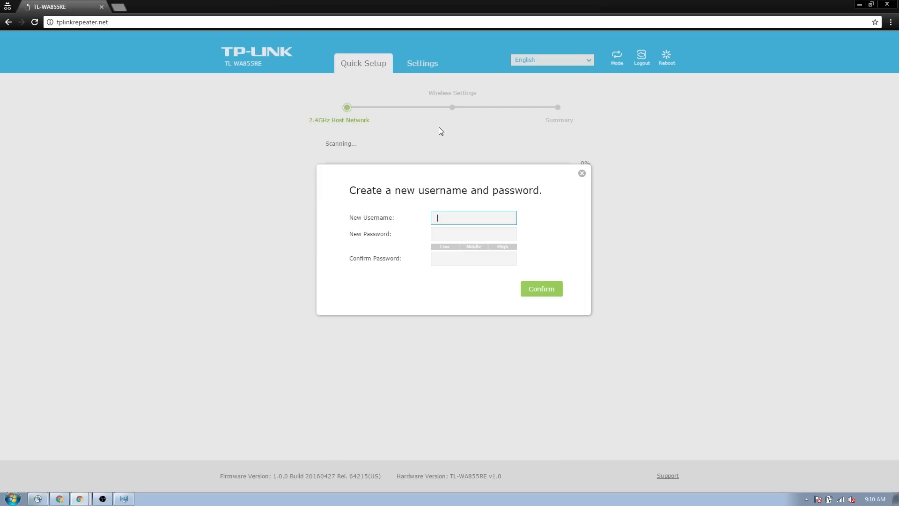
text(T)
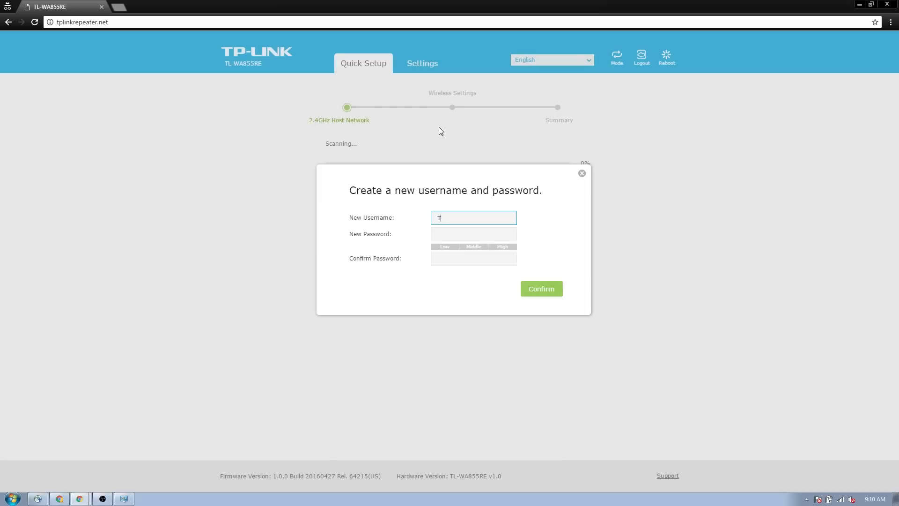
text(Tester)
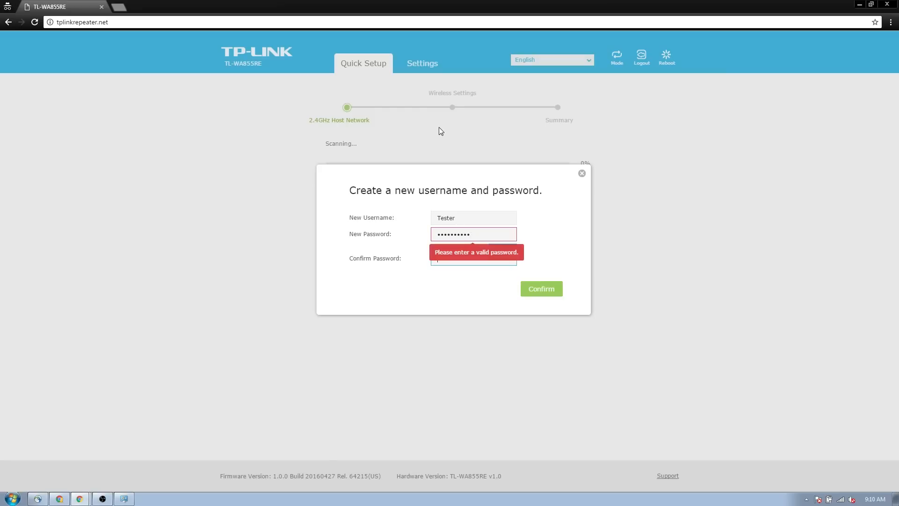
click(473, 234)
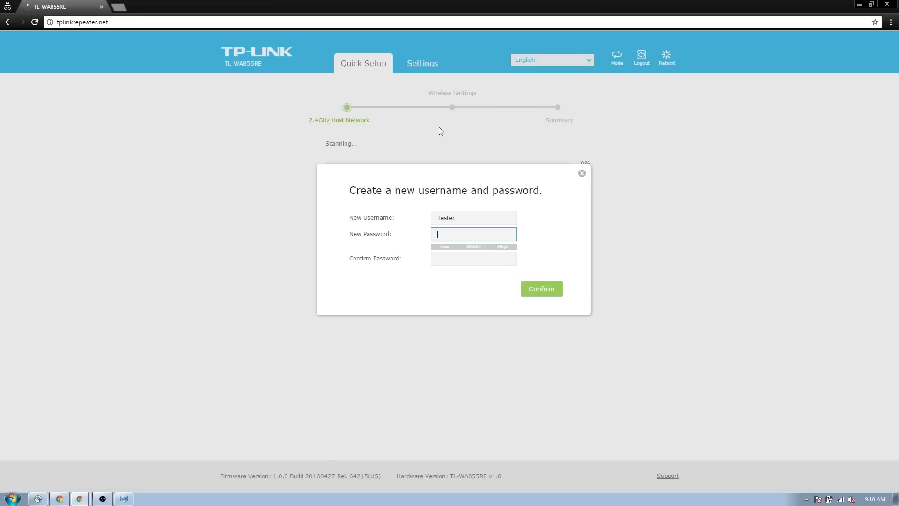
text(••••)
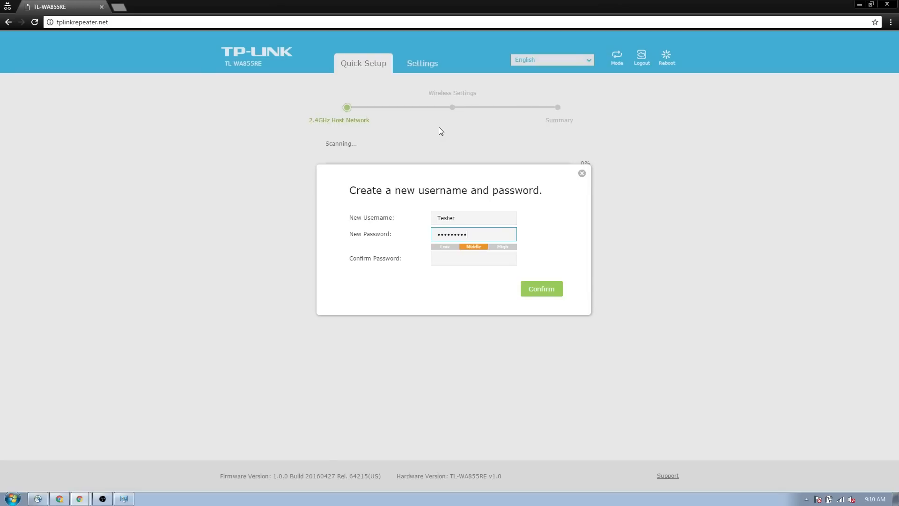
click(473, 259)
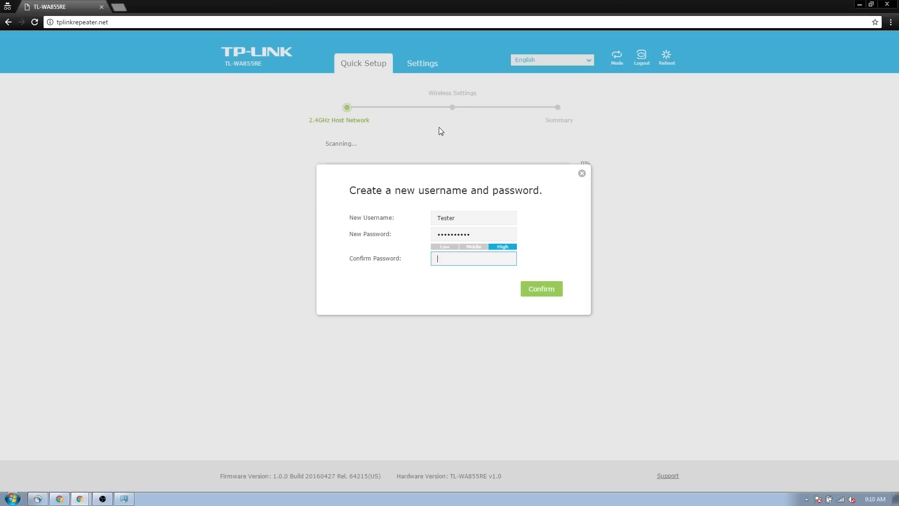
text(•••••)
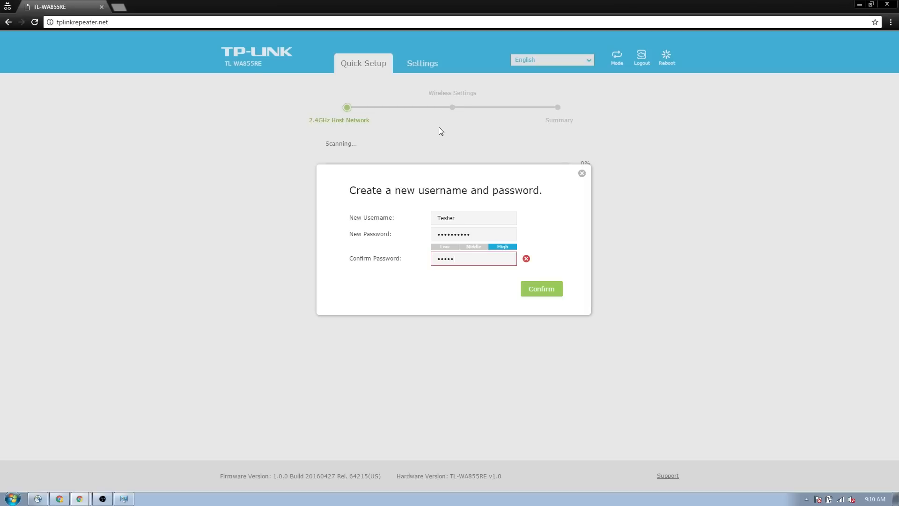
text(••••)
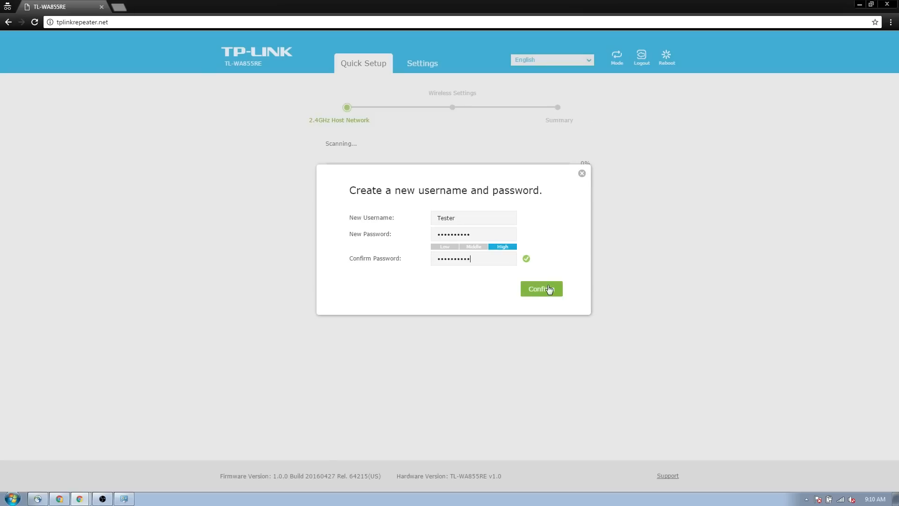
click(540, 288)
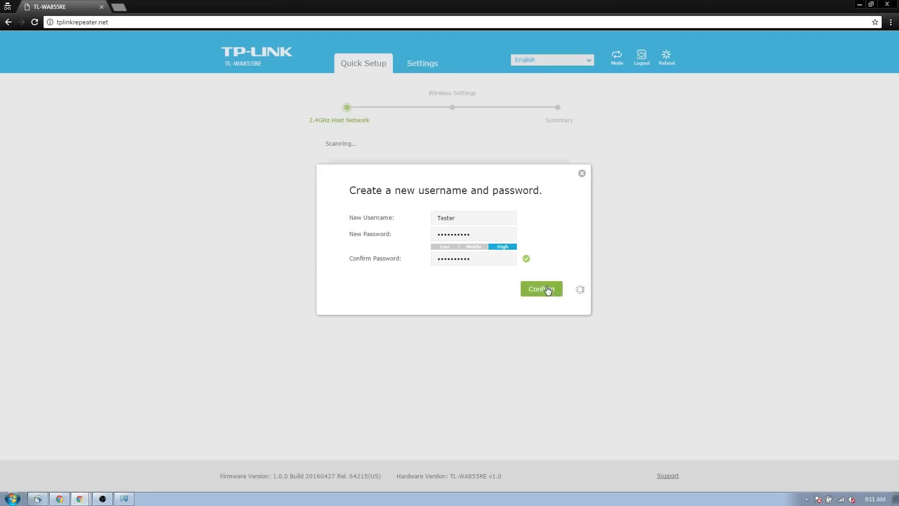
click(541, 288)
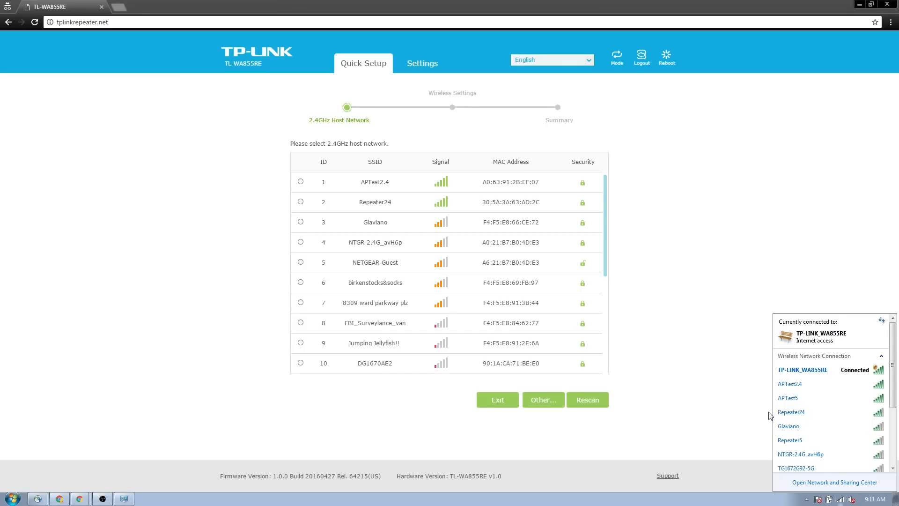
mouse_move(332, 188)
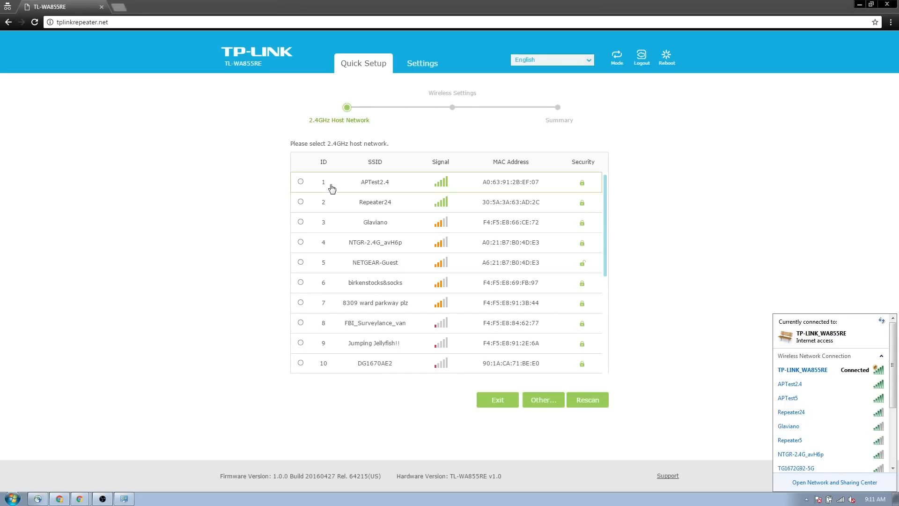
mouse_move(390, 206)
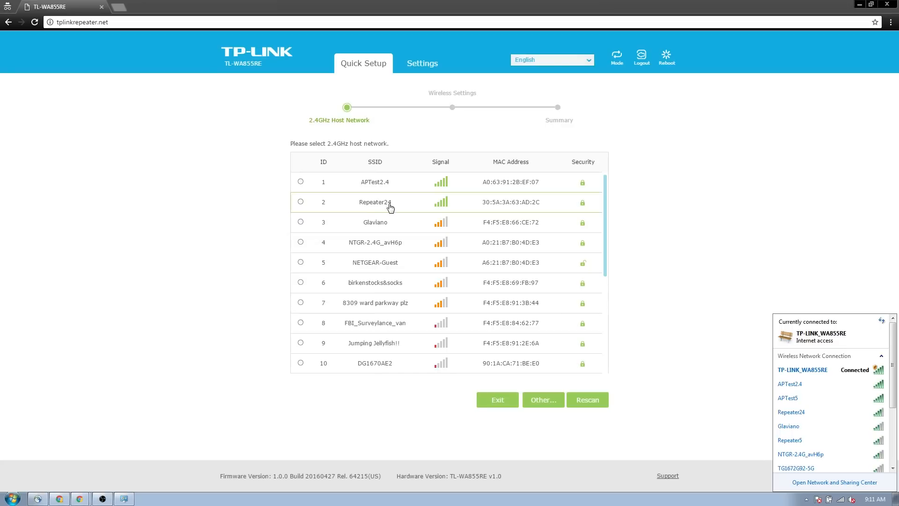
mouse_move(310, 177)
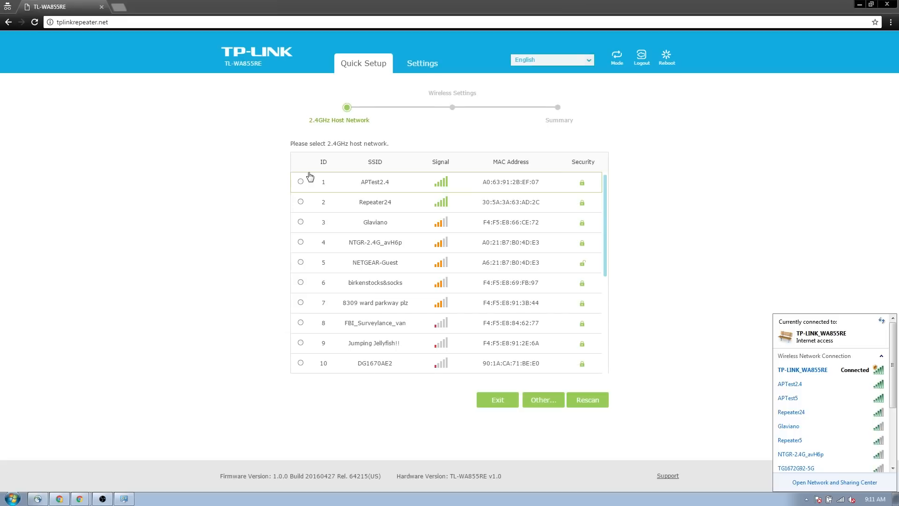
mouse_move(378, 197)
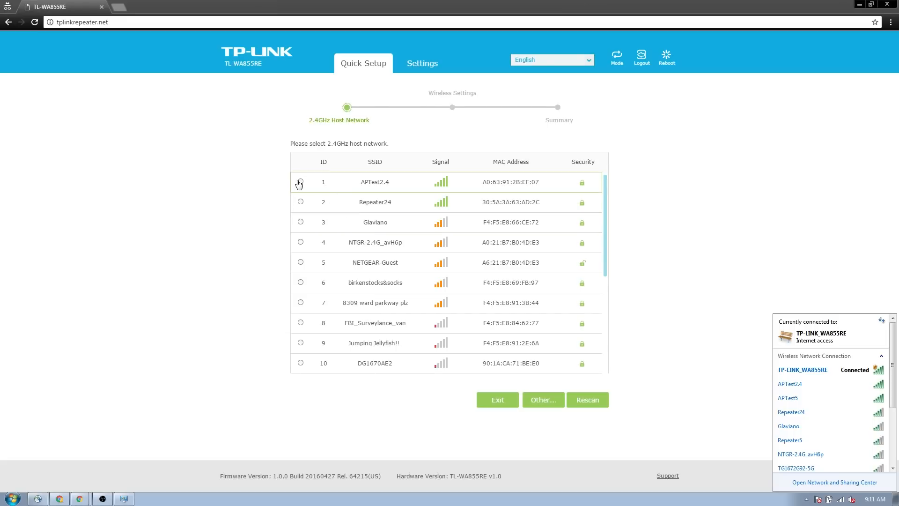
- Choose APTest2.4 as the 2.4GHz host network and continue with its password
click(300, 182)
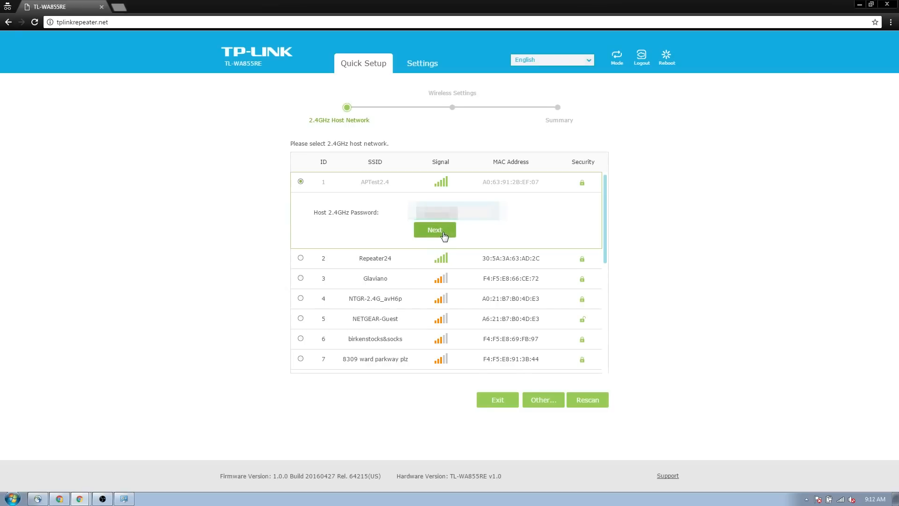
click(434, 231)
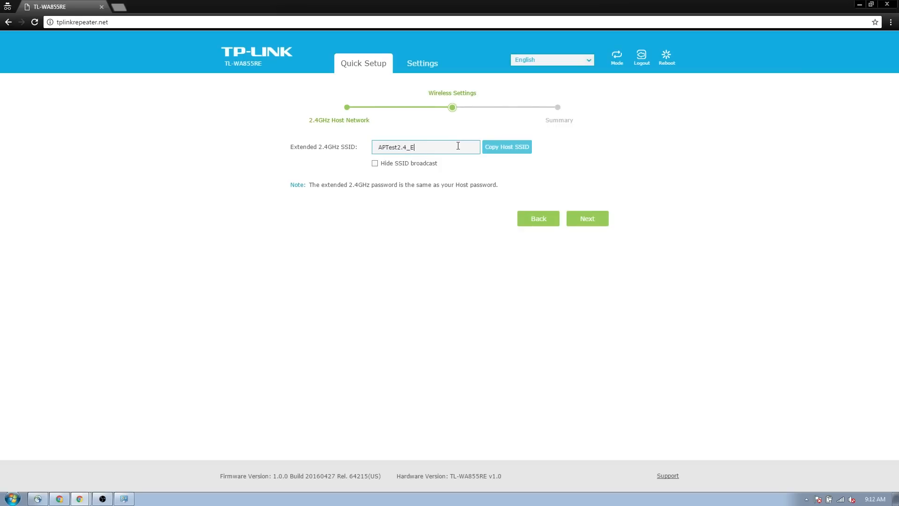
- Rename the extended 2.4GHz SSID to Test_AP_TPLink and continue to Summary
text(Test AP T-)
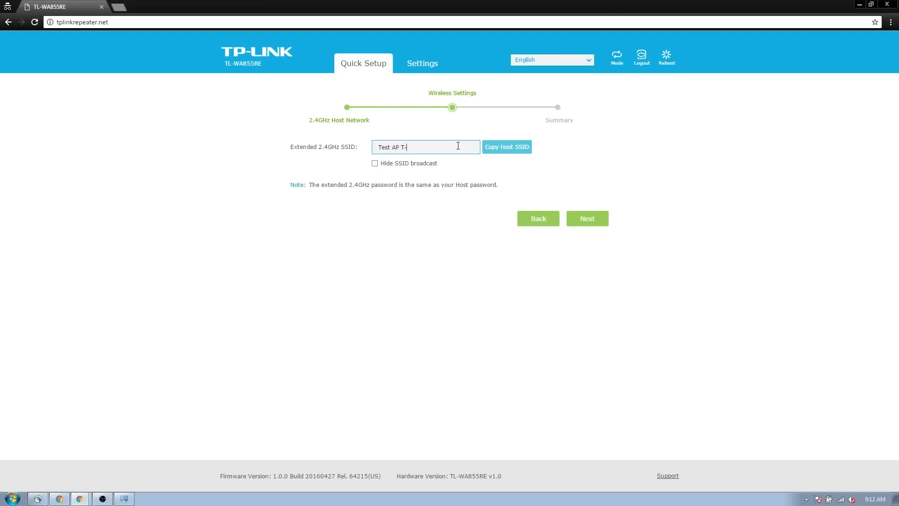
text(P)
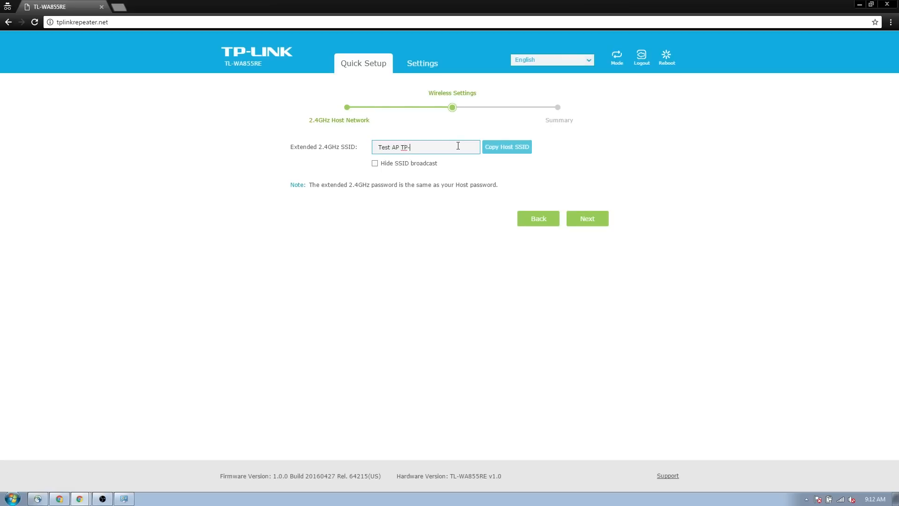
text(Link)
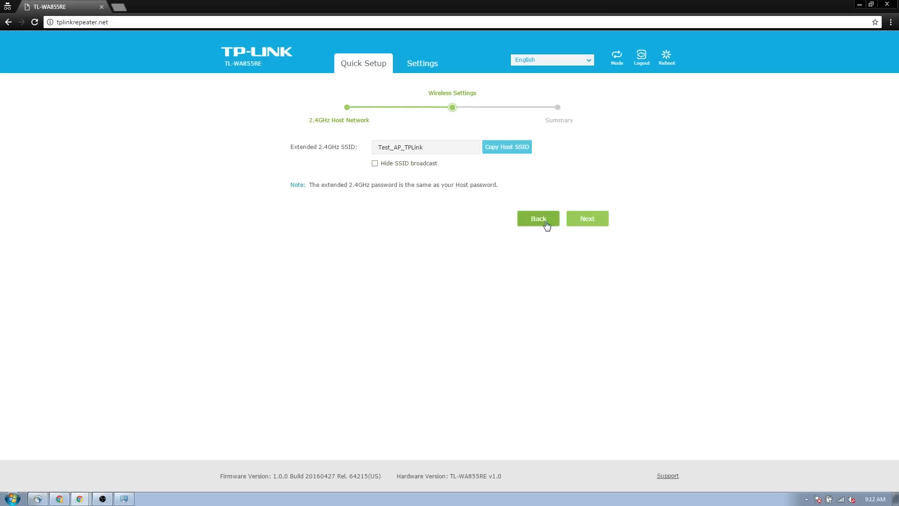
click(586, 218)
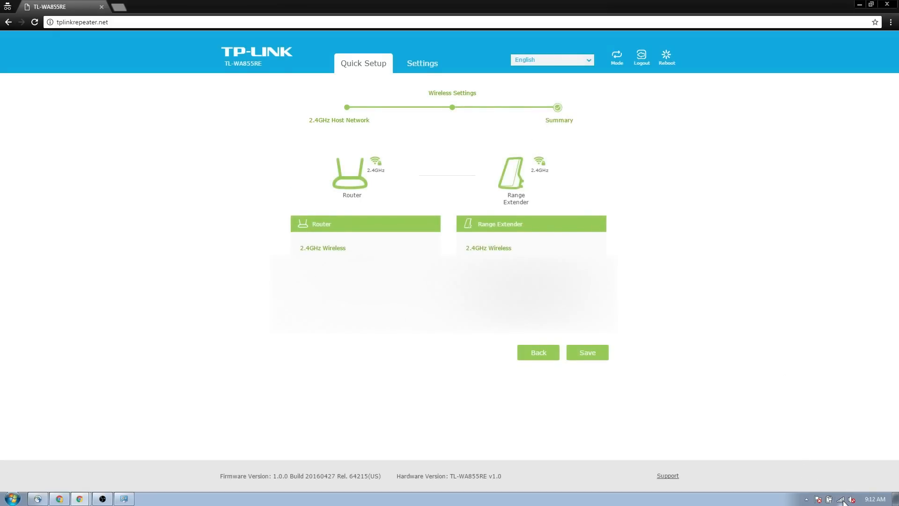
- Save the Quick Setup summary so the extender reboots to apply the settings
click(846, 499)
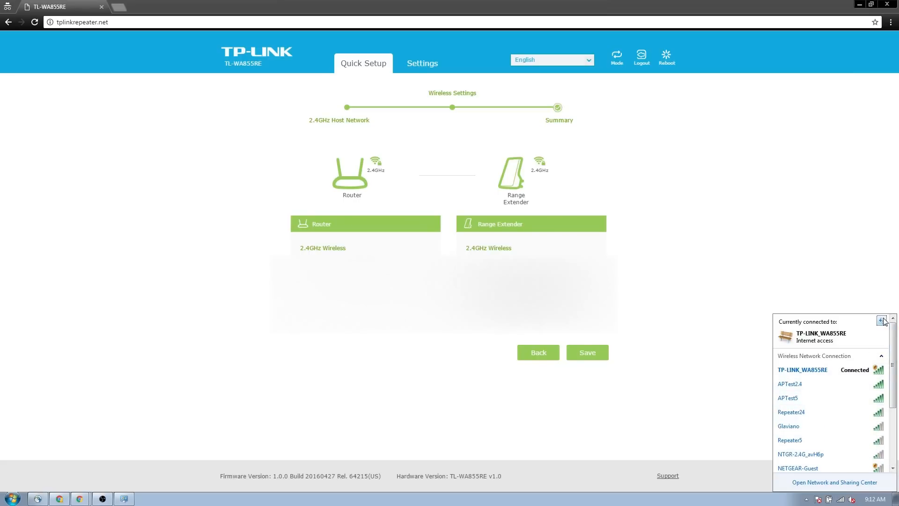
mouse_move(644, 318)
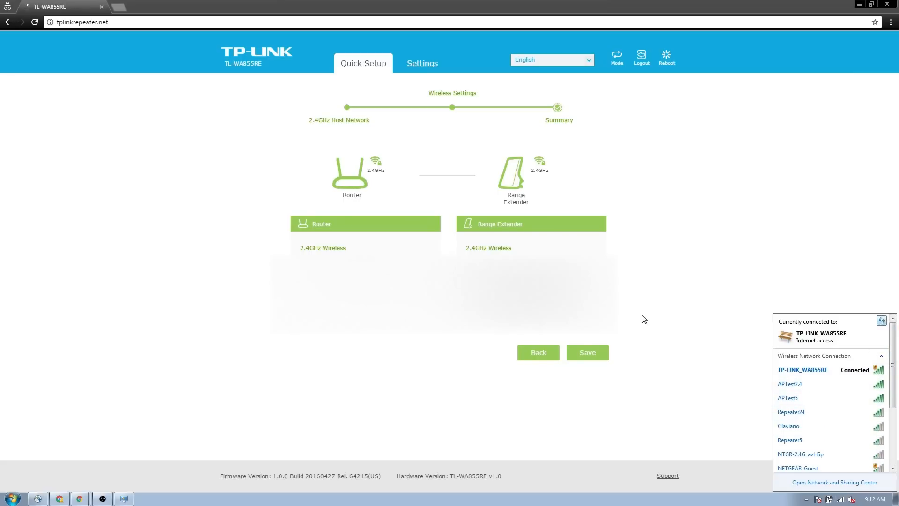
click(587, 352)
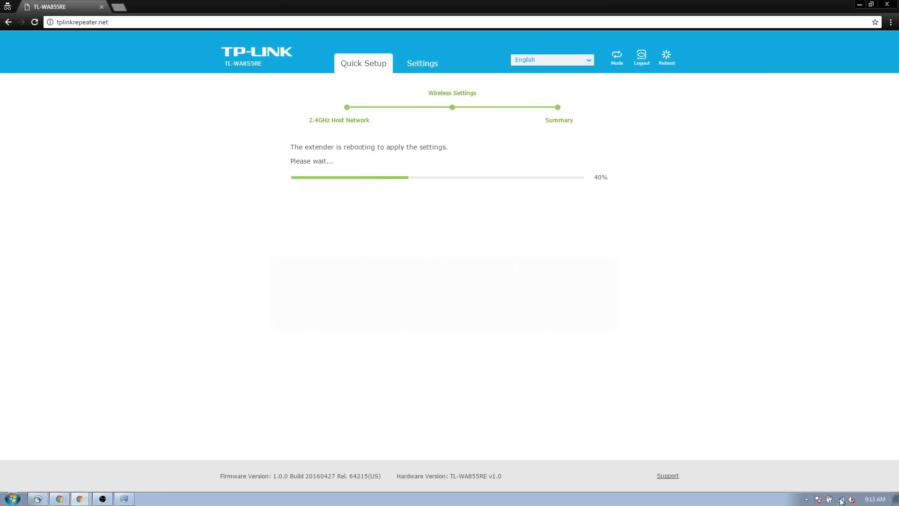
- Connect the computer to Test_AP_TPLink from the tray, entering its security key
click(843, 498)
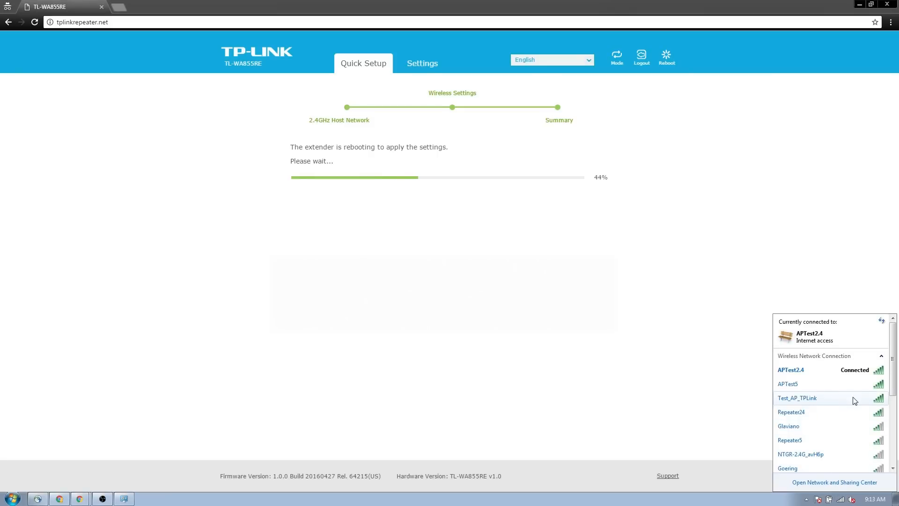
click(797, 398)
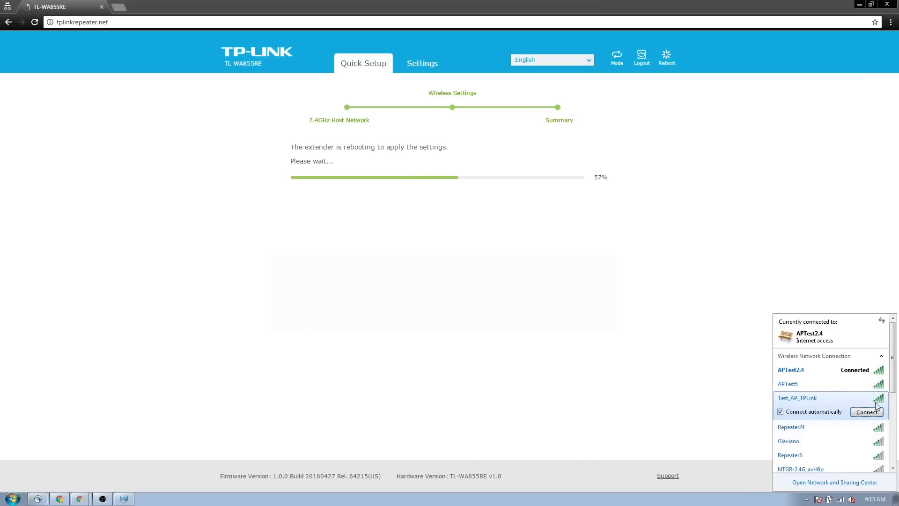
click(867, 412)
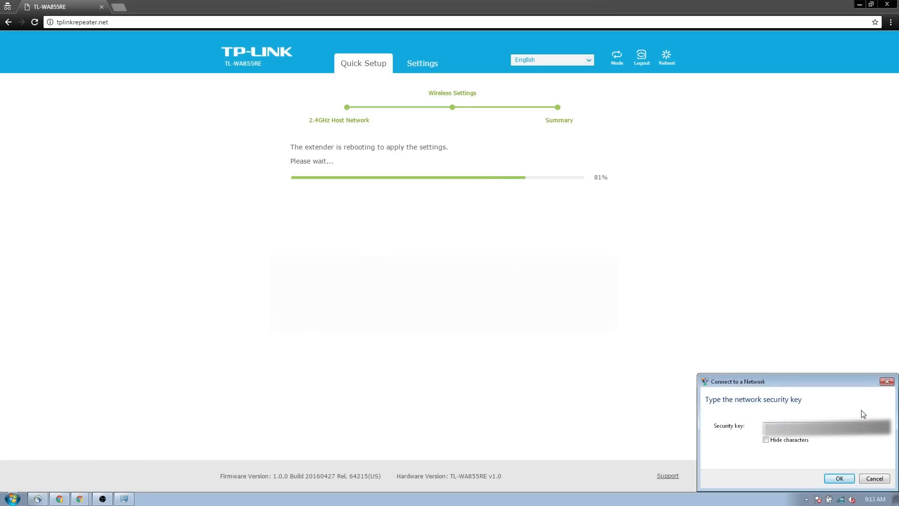
click(837, 479)
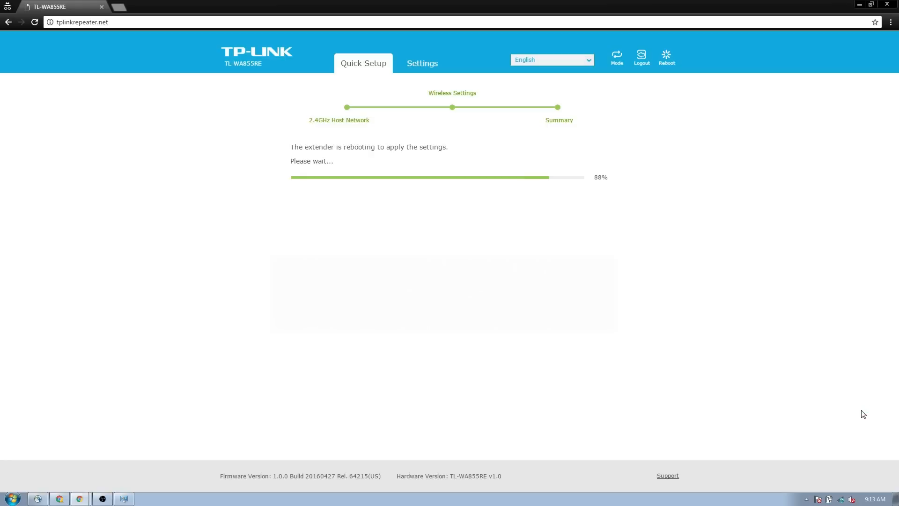
click(843, 498)
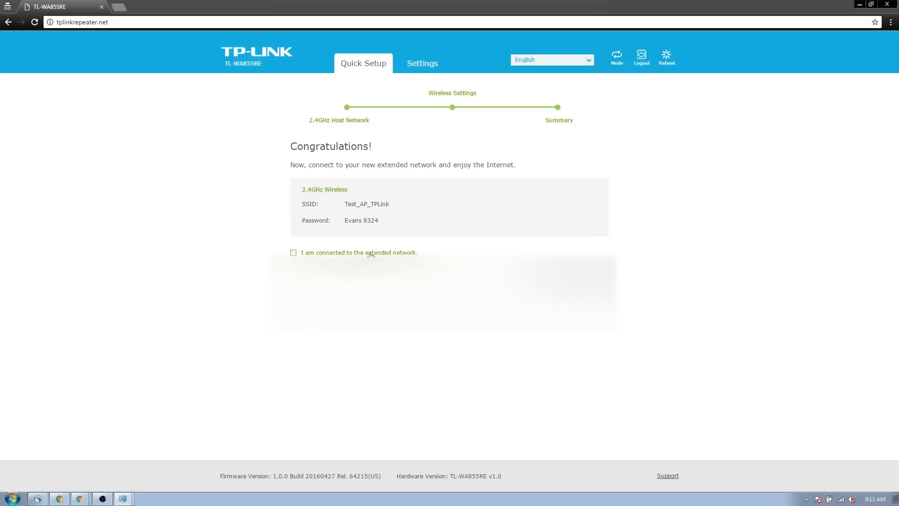
- Tick 'I am connected to the extended network', finish setup, and select the address bar
click(293, 252)
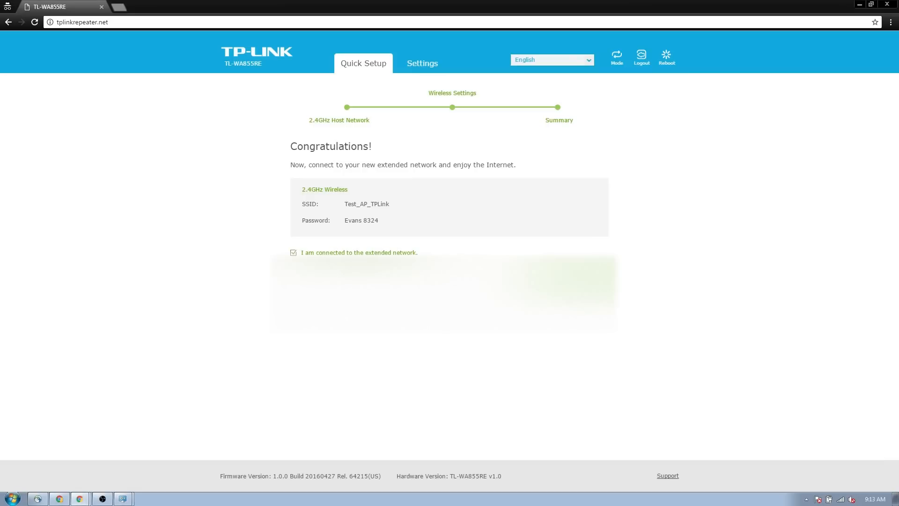
click(422, 63)
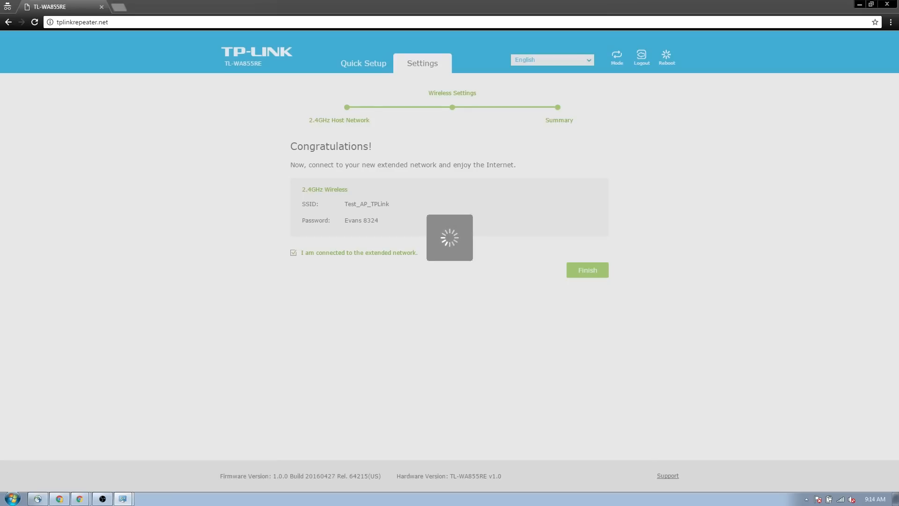
mouse_move(228, 434)
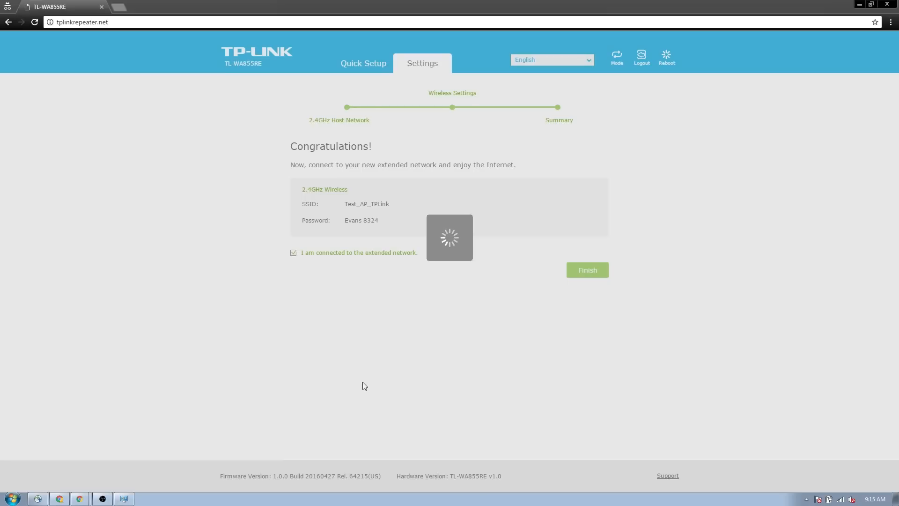
click(80, 22)
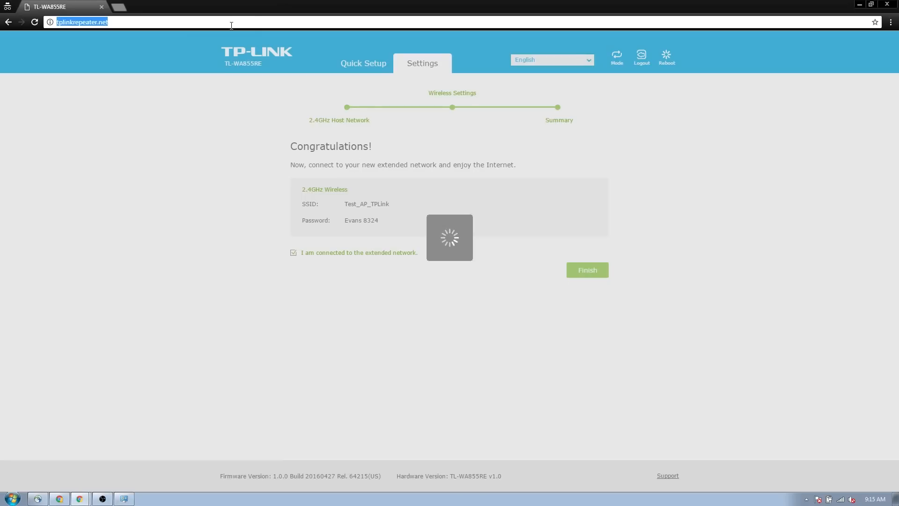
- Go to speedtest.net and begin a speed test over the extended network
text(speedtest.net)
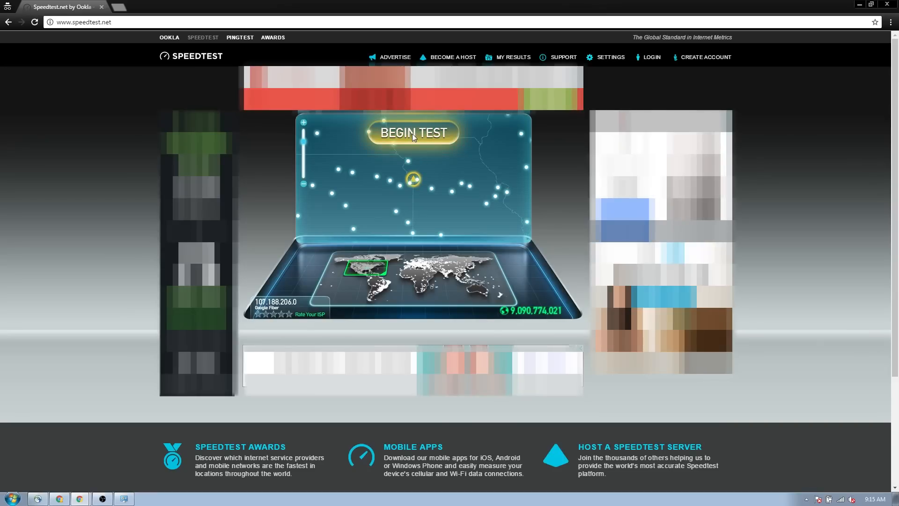
click(412, 132)
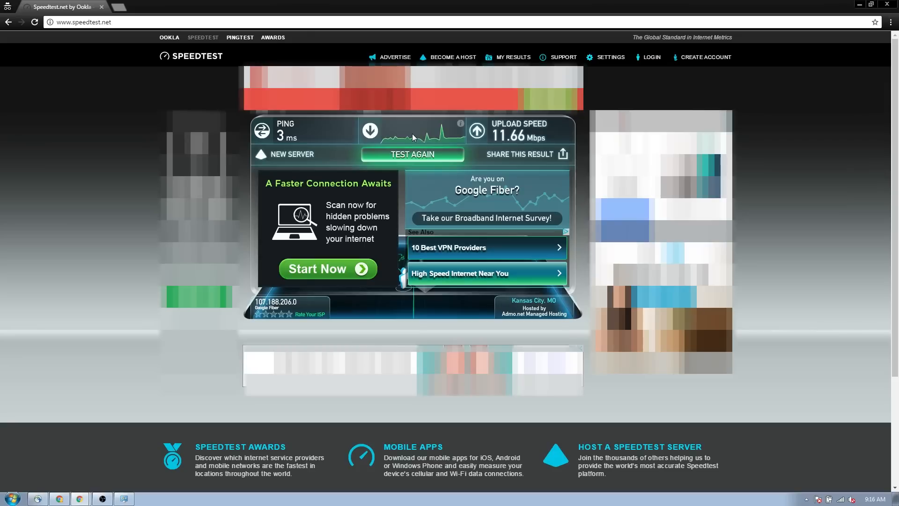
- Connect to APTest2.4 and rerun the speed test twice for comparison
click(844, 499)
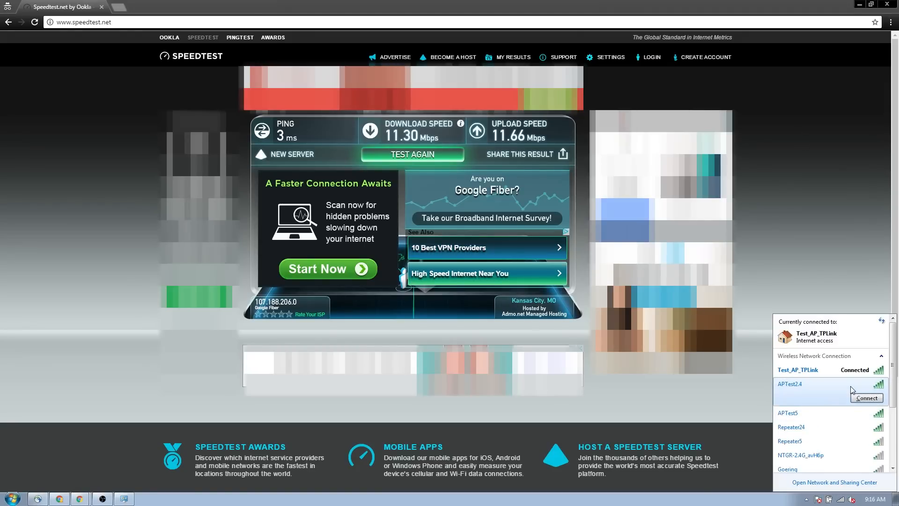
click(867, 397)
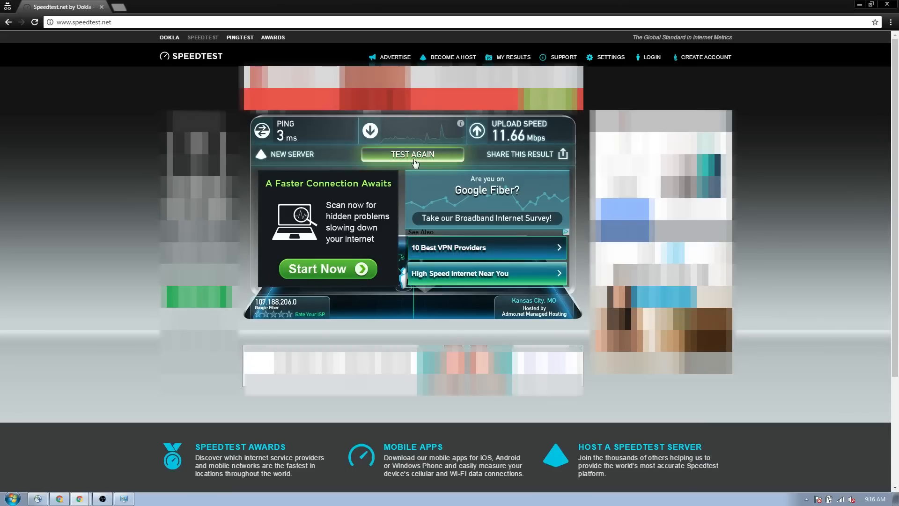
click(412, 155)
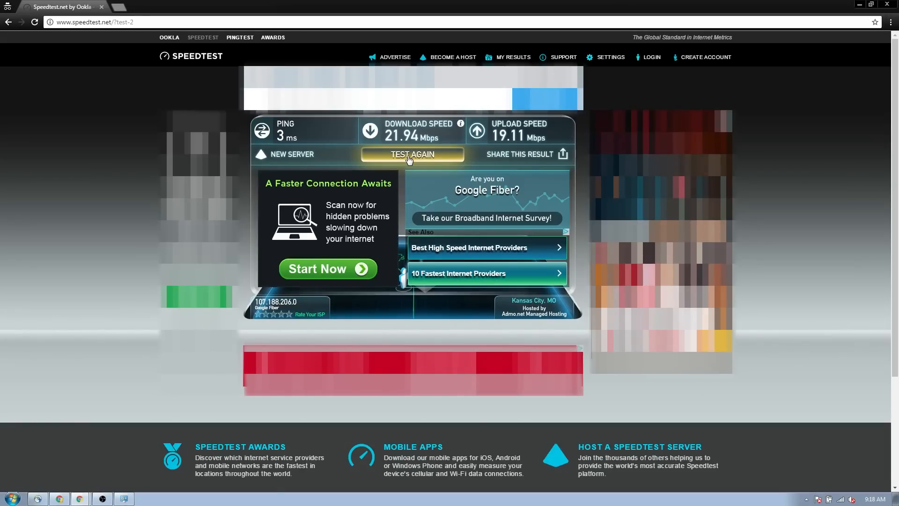
click(412, 154)
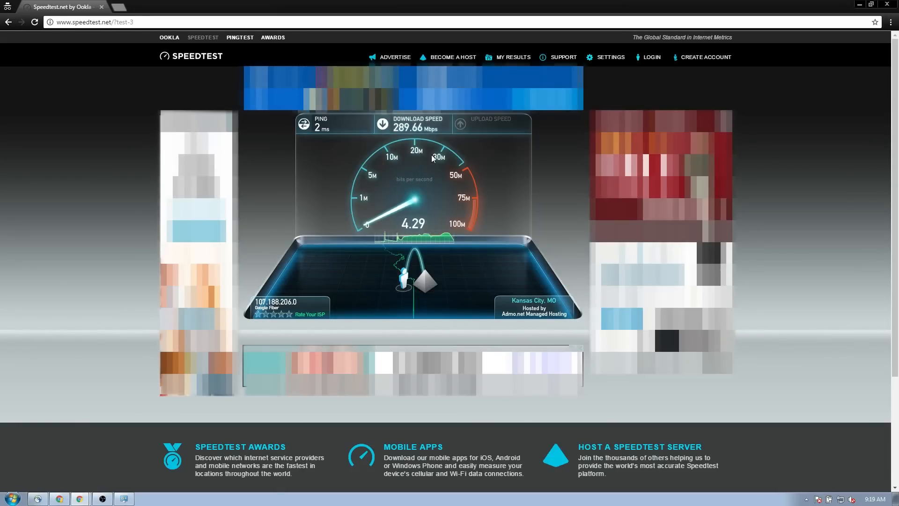